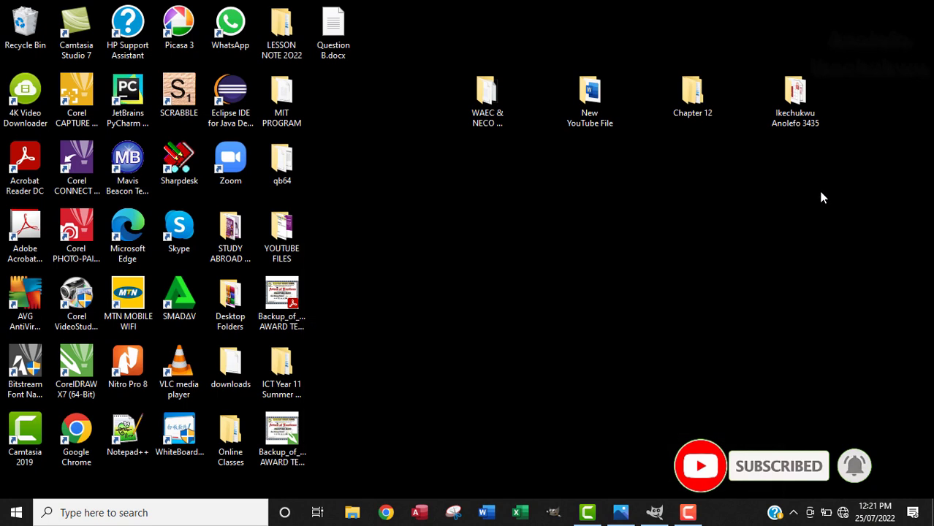
Browse into Chapter 12 > Source Files_Chapter 12 and drag trees.jpg onto GIMP to open it
{"action": "left_click", "coordinate": [693, 95]}
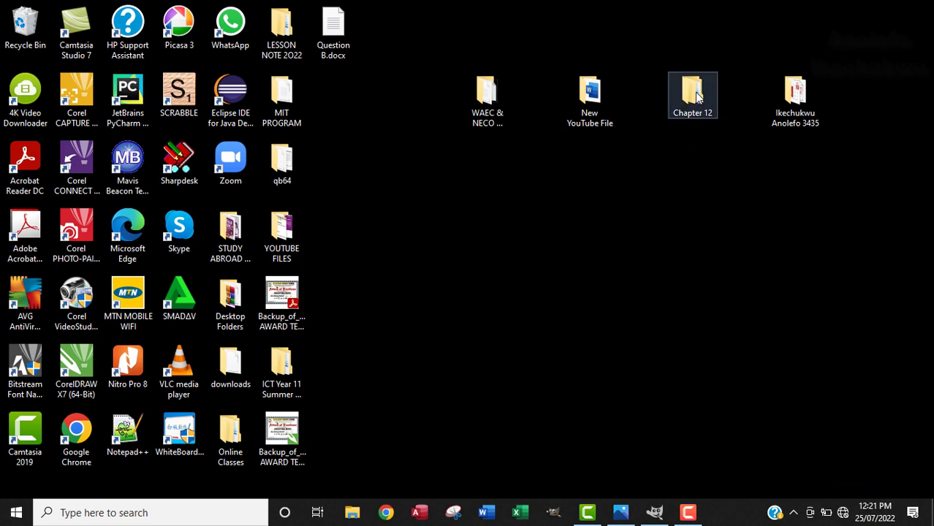
{"action": "double_click", "coordinate": [693, 95]}
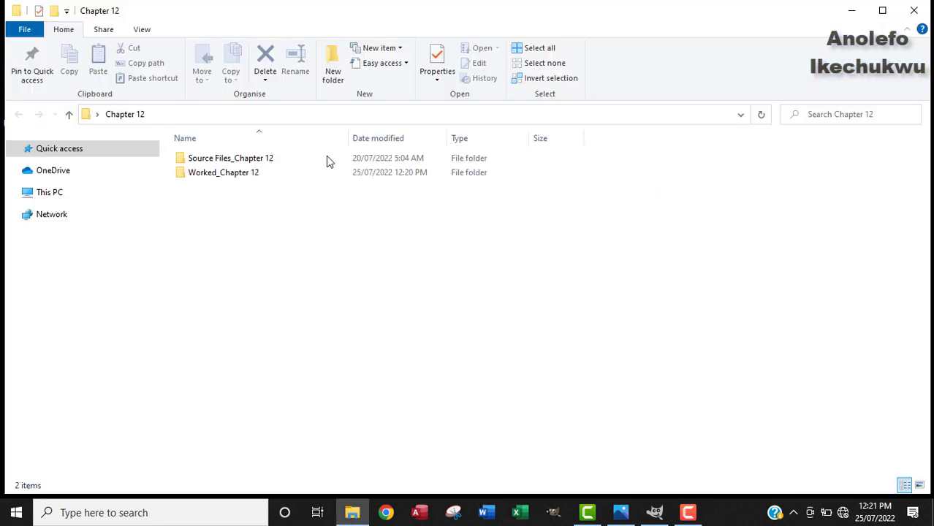
{"action": "double_click", "coordinate": [231, 158]}
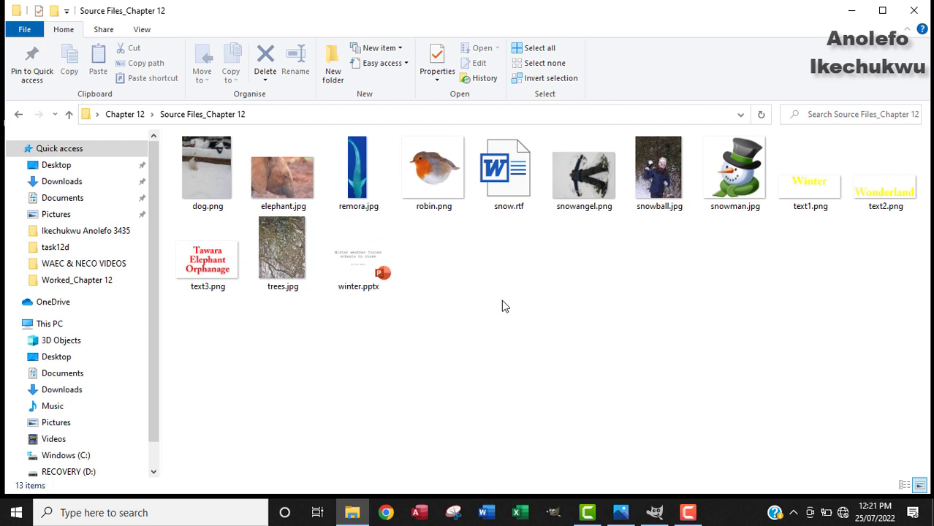
{"action": "left_click", "coordinate": [284, 249]}
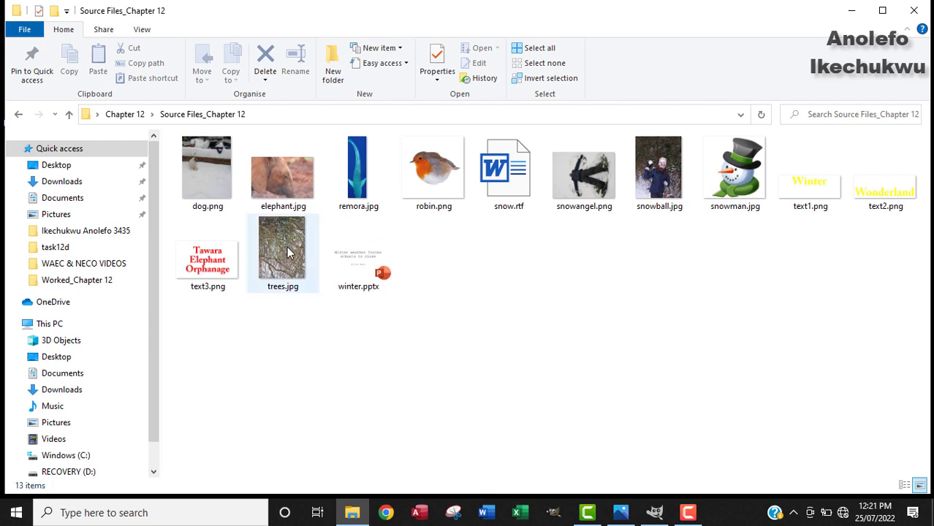
{"action": "left_click_drag", "start_coordinate": [283, 255], "coordinate": [620, 441]}
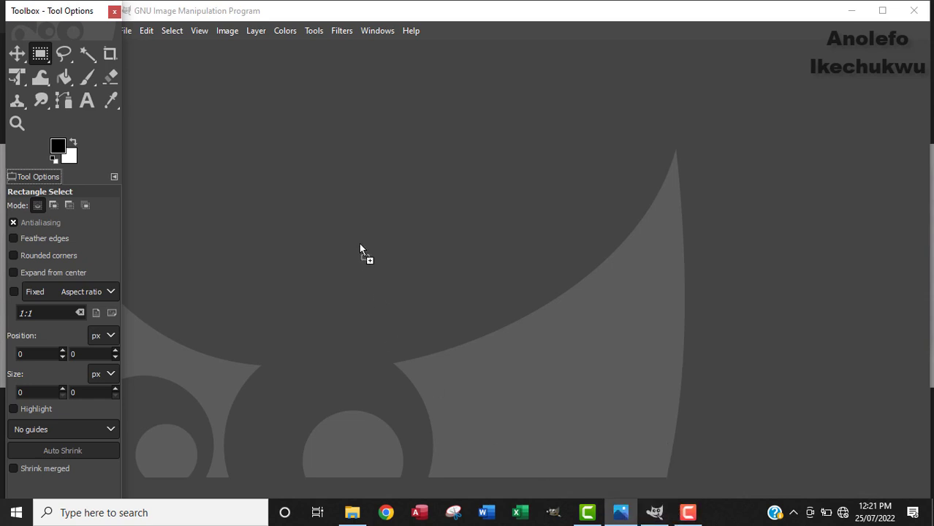
{"action": "mouse_move", "coordinate": [381, 218]}
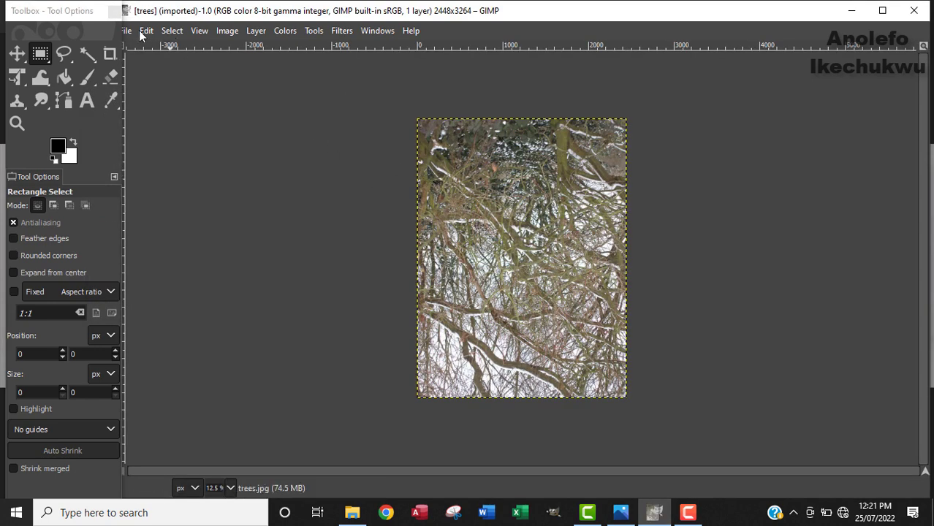
With trees.jpg imported, show the File menu and dismiss it without choosing anything
{"action": "left_click", "coordinate": [126, 30]}
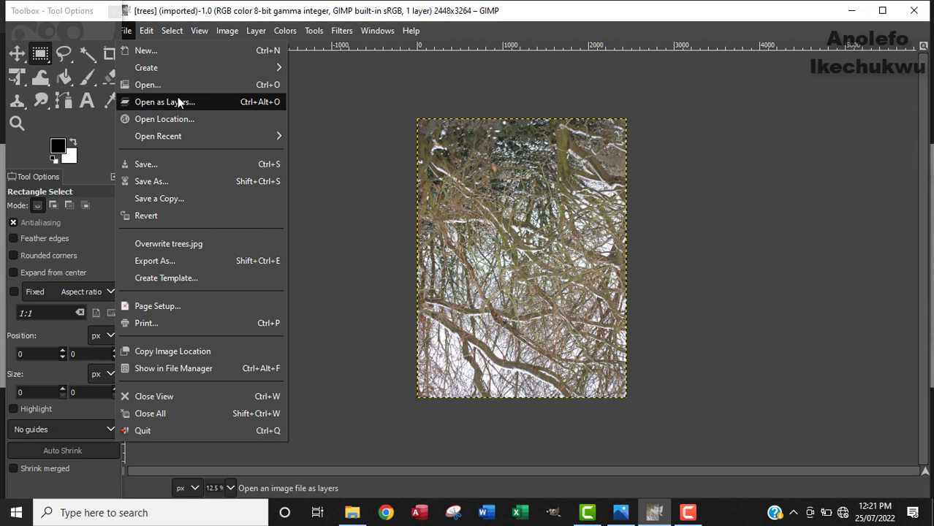
{"action": "left_click", "coordinate": [411, 31]}
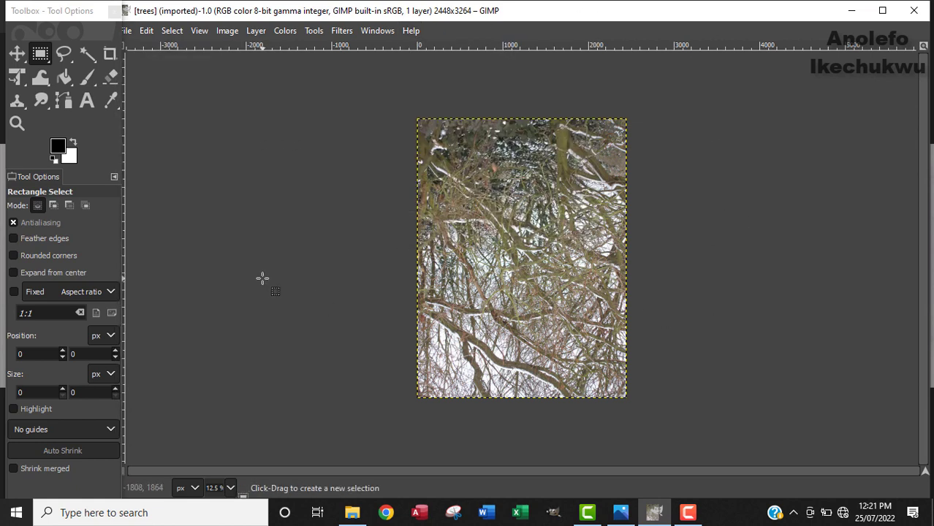
{"action": "mouse_move", "coordinate": [316, 240]}
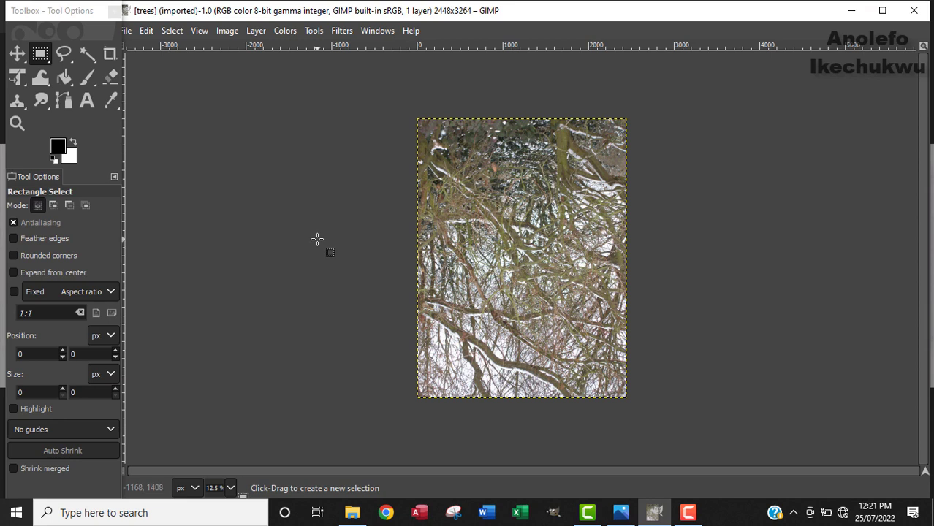
{"action": "mouse_move", "coordinate": [317, 240]}
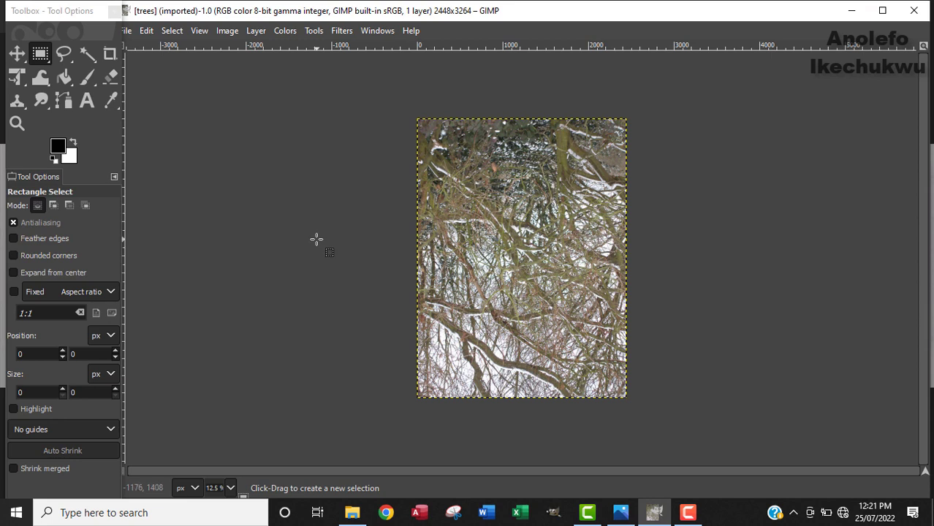
{"action": "mouse_move", "coordinate": [282, 66]}
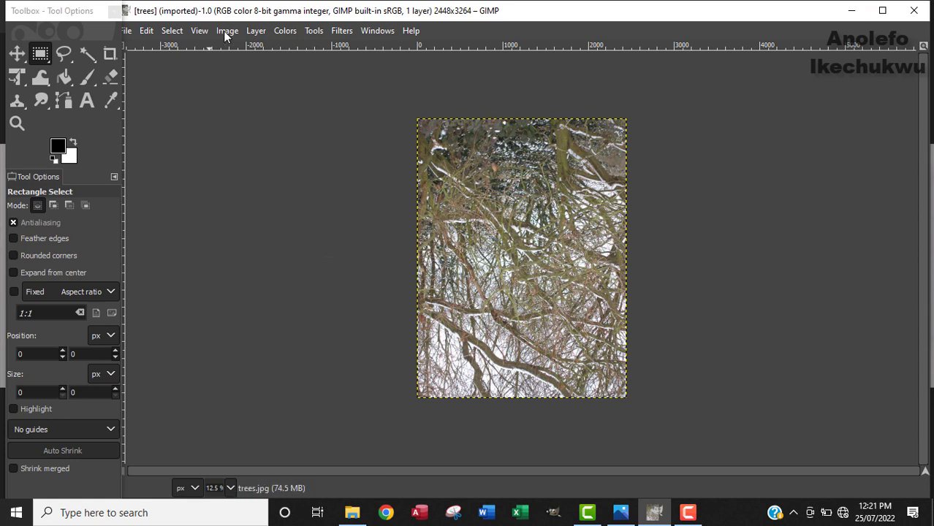
Rotate the whole trees image 180 degrees via Image > Transform
{"action": "left_click", "coordinate": [228, 29]}
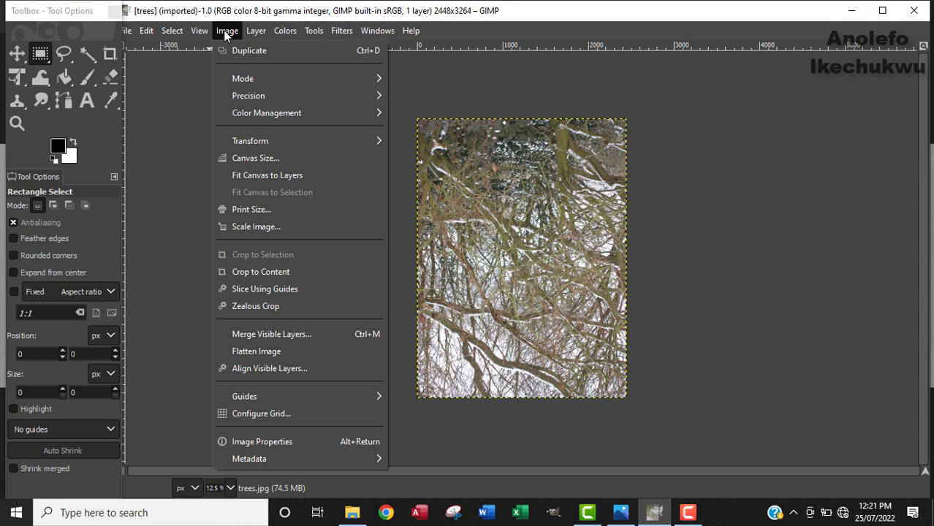
{"action": "mouse_move", "coordinate": [250, 140]}
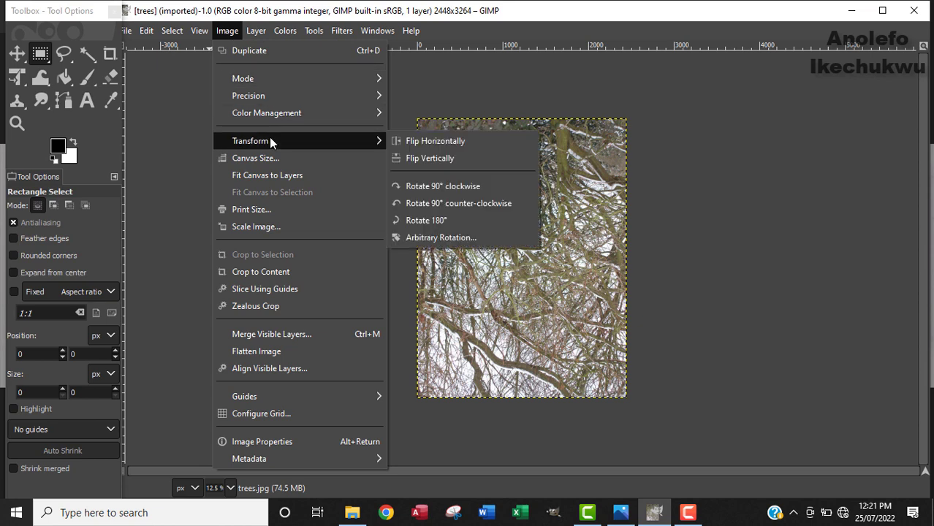
{"action": "mouse_move", "coordinate": [442, 186]}
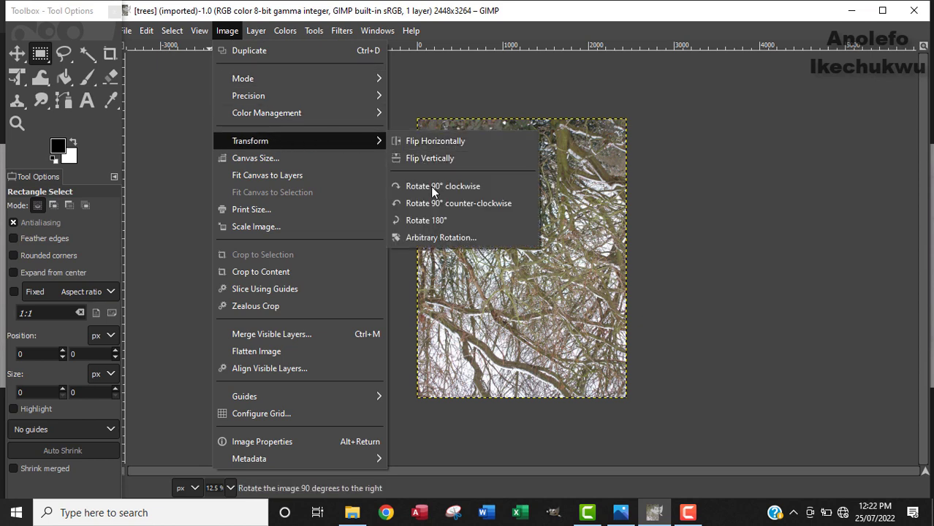
{"action": "left_click", "coordinate": [443, 186]}
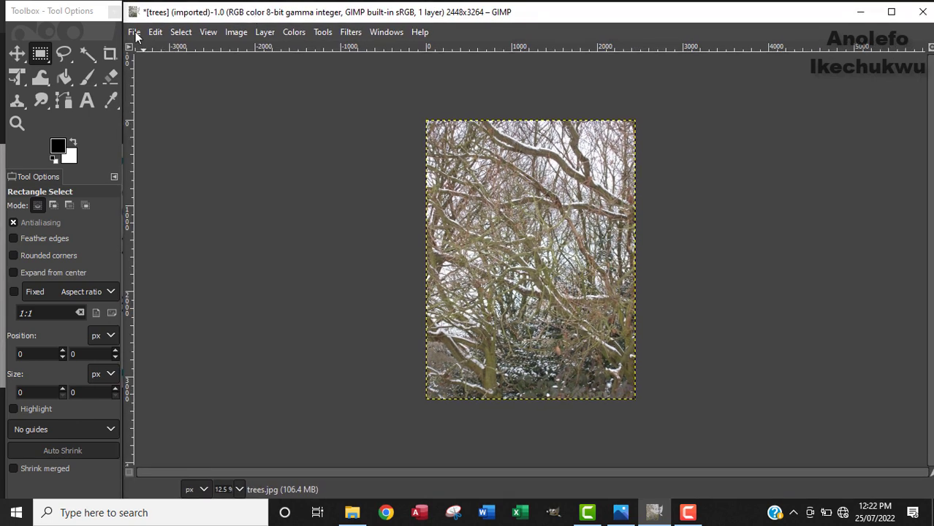
Save the rotated image as trees2.xcf in the Worked_Chapter 12 folder
{"action": "left_click", "coordinate": [134, 32]}
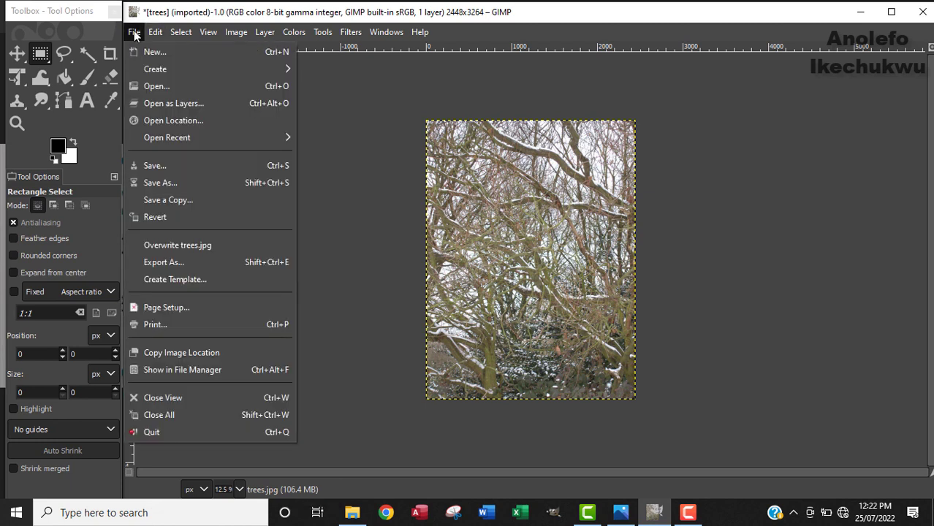
{"action": "mouse_move", "coordinate": [155, 165]}
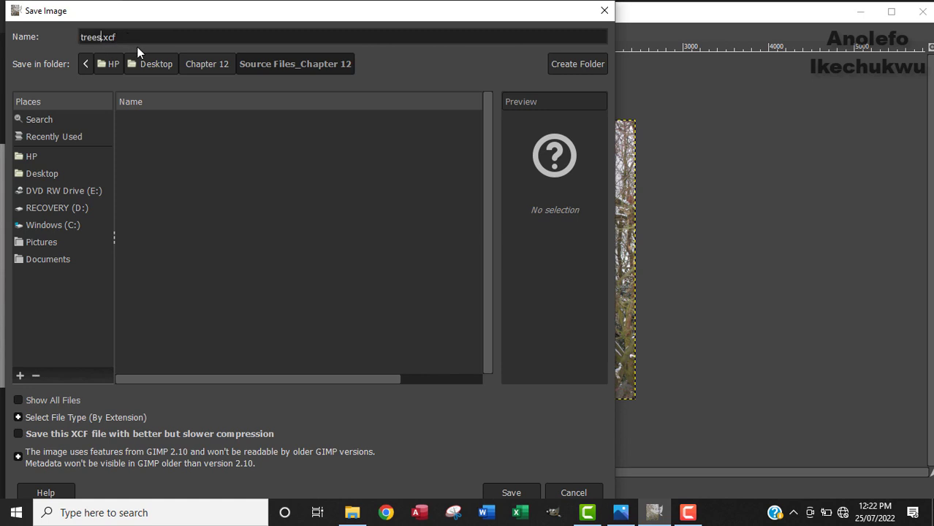
{"action": "type", "text": "2"}
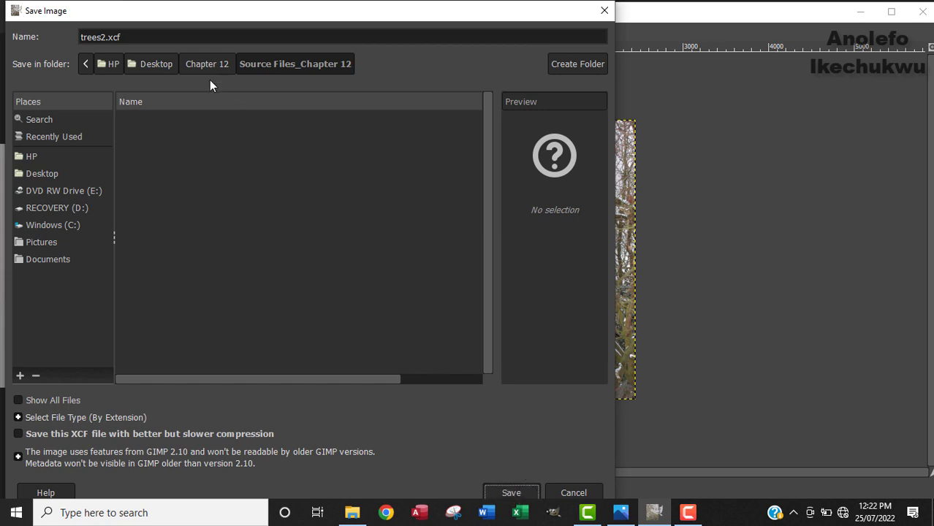
{"action": "left_click", "coordinate": [208, 65]}
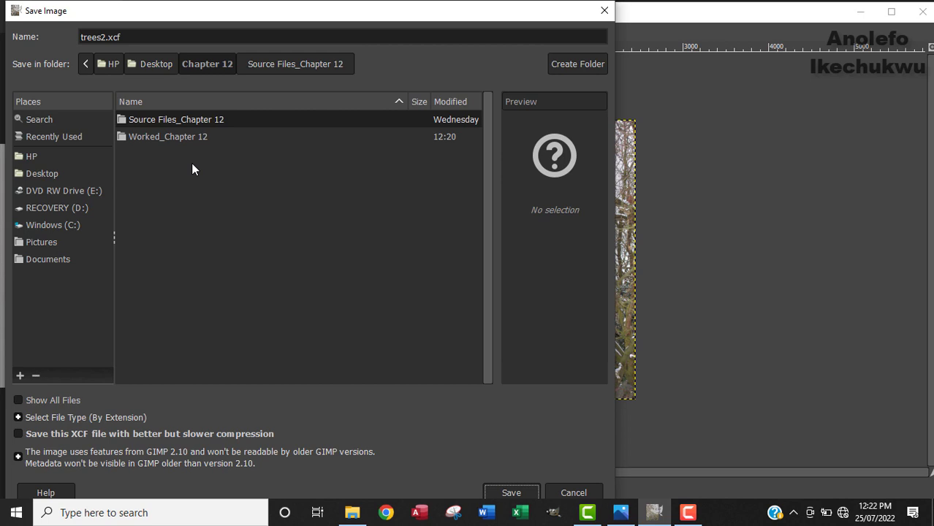
{"action": "double_click", "coordinate": [169, 138]}
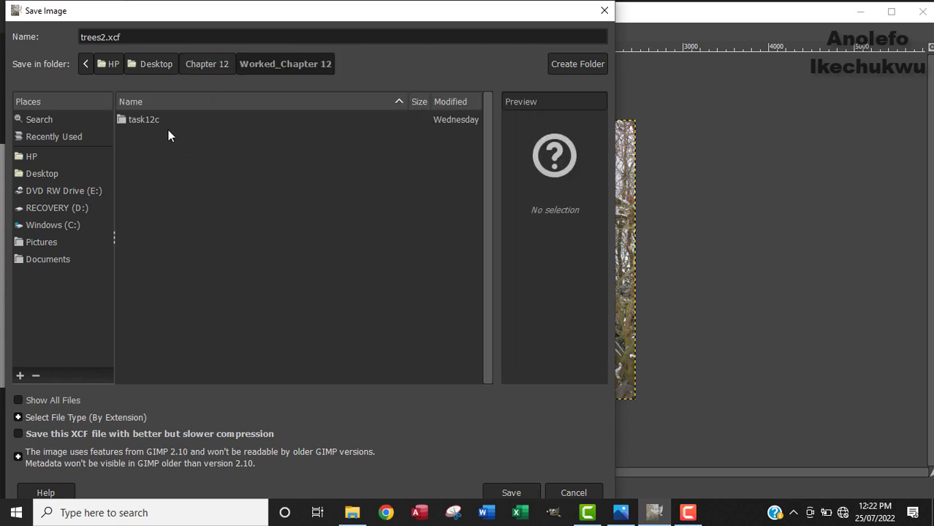
{"action": "mouse_move", "coordinate": [241, 100]}
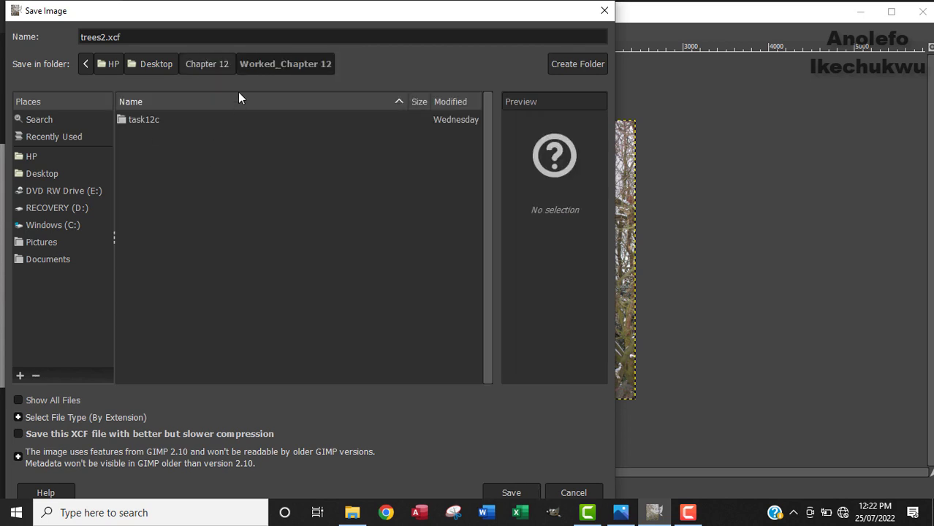
{"action": "mouse_move", "coordinate": [263, 85]}
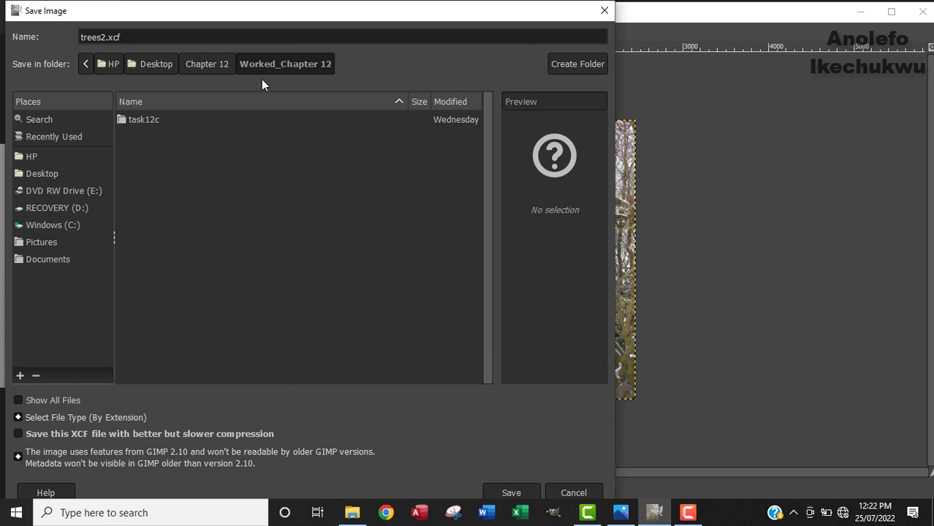
{"action": "mouse_move", "coordinate": [527, 485]}
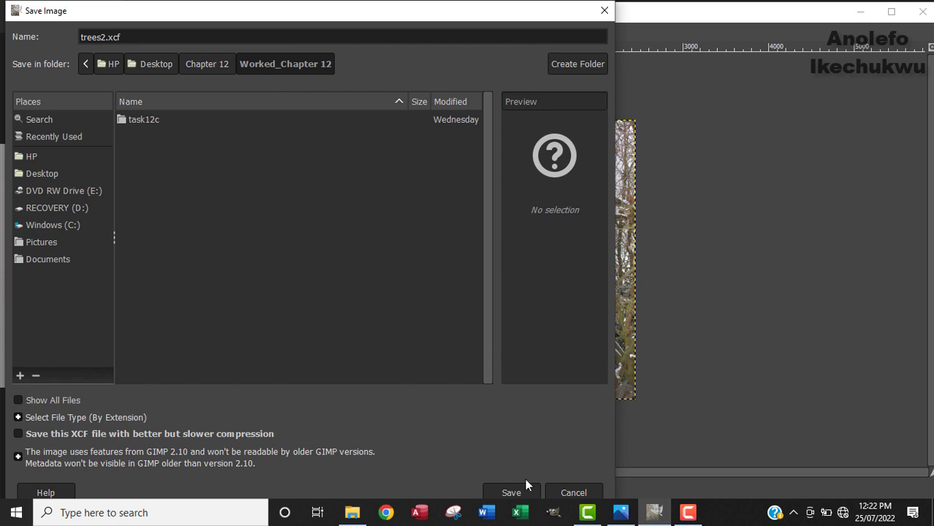
{"action": "left_click", "coordinate": [511, 493]}
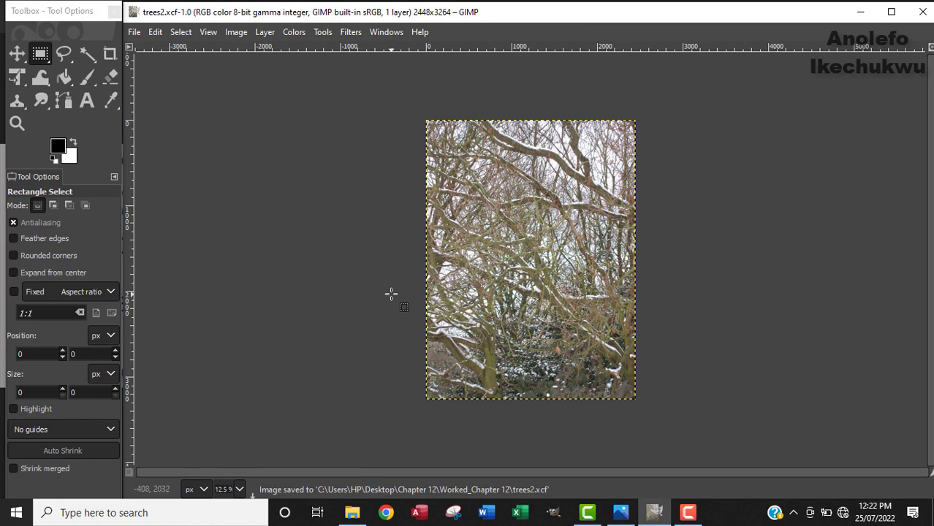
{"action": "left_click", "coordinate": [620, 512]}
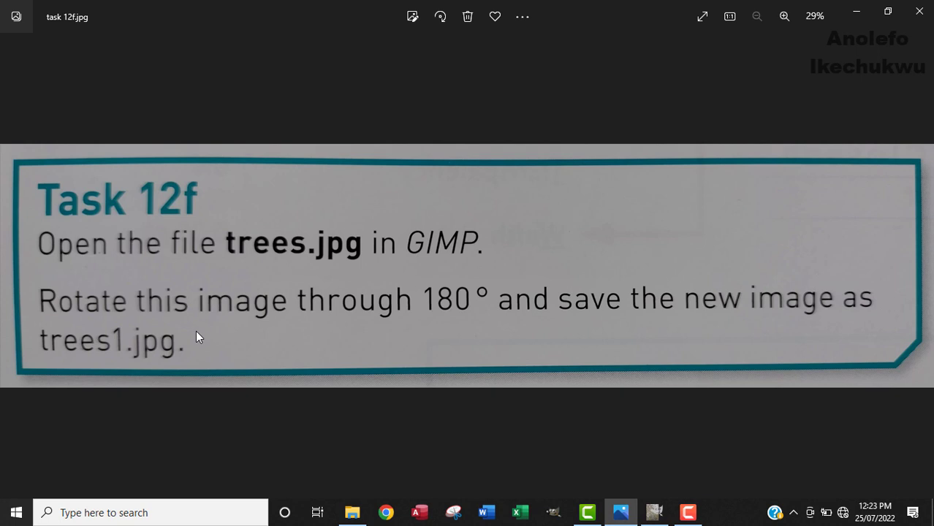
{"action": "mouse_move", "coordinate": [496, 341]}
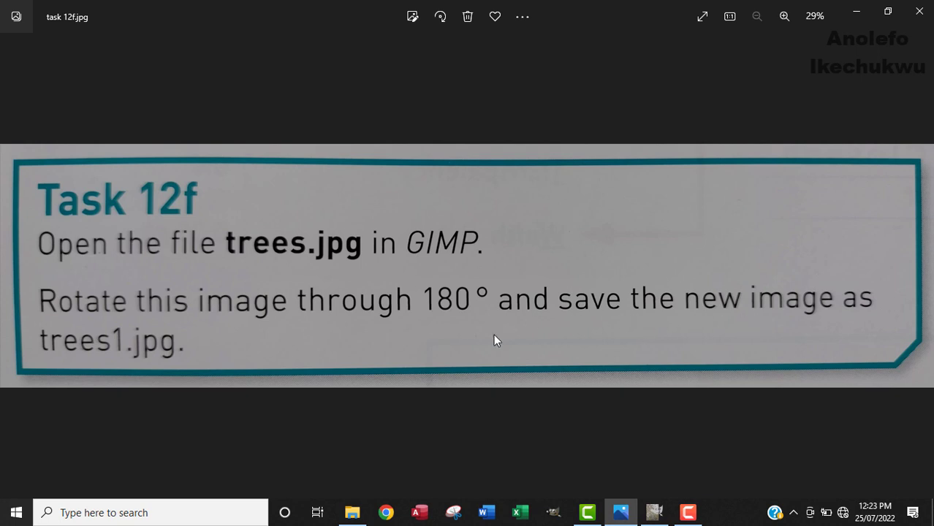
{"action": "mouse_move", "coordinate": [242, 329]}
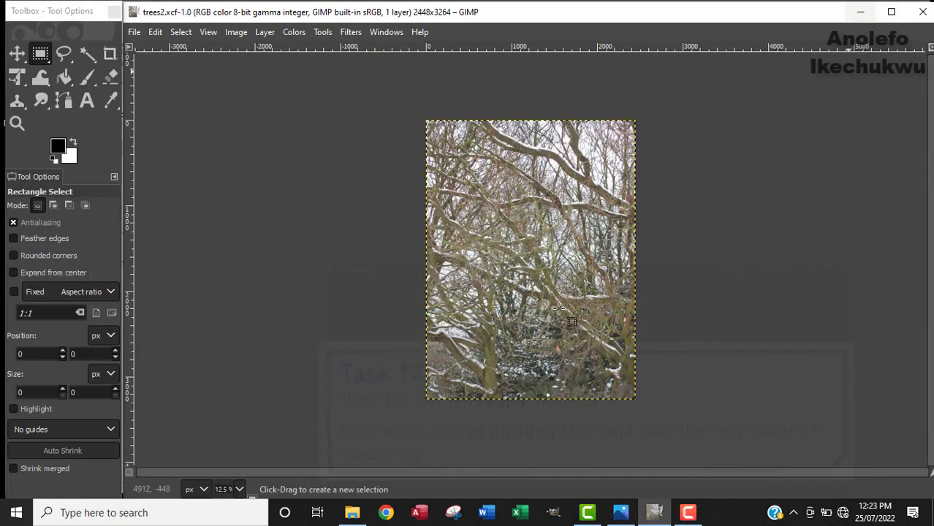
{"action": "mouse_move", "coordinate": [401, 260]}
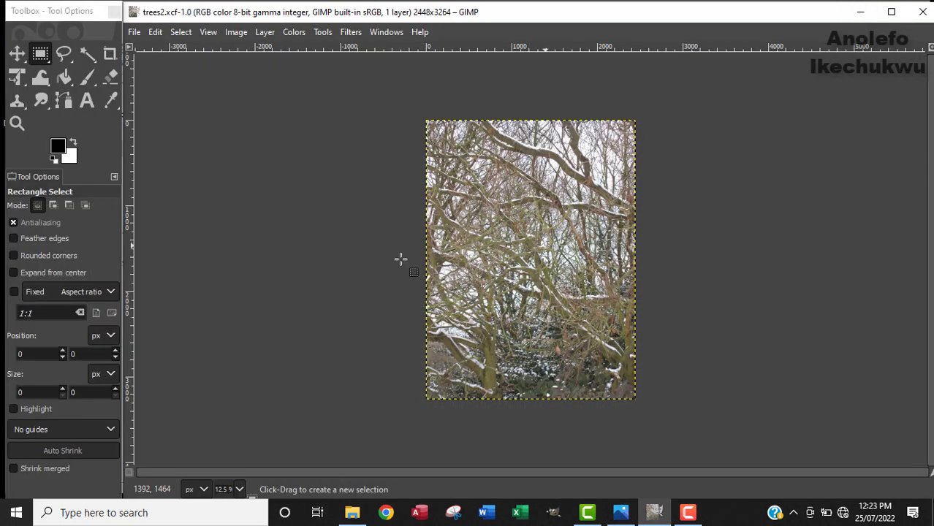
Set up an export named trees1 as a JPEG image into Worked_Chapter 12 and start it
{"action": "left_click", "coordinate": [135, 32]}
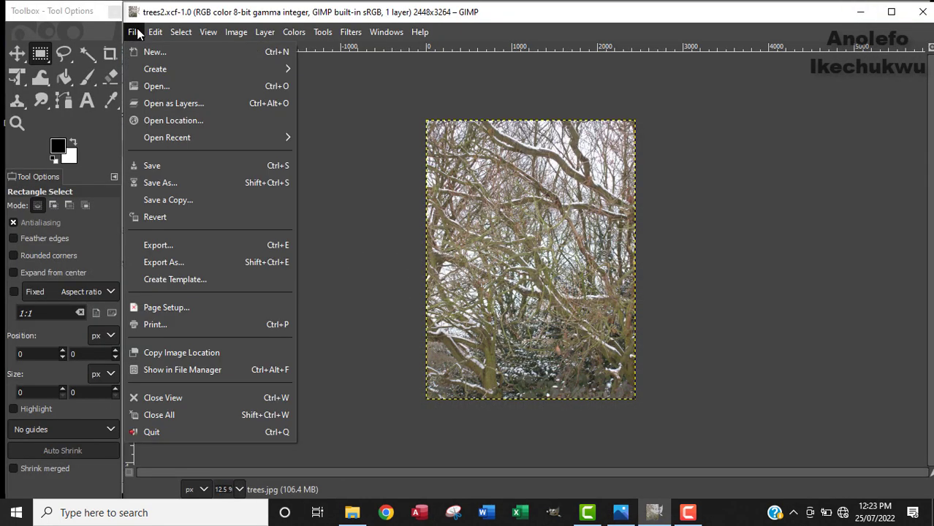
{"action": "mouse_move", "coordinate": [176, 280]}
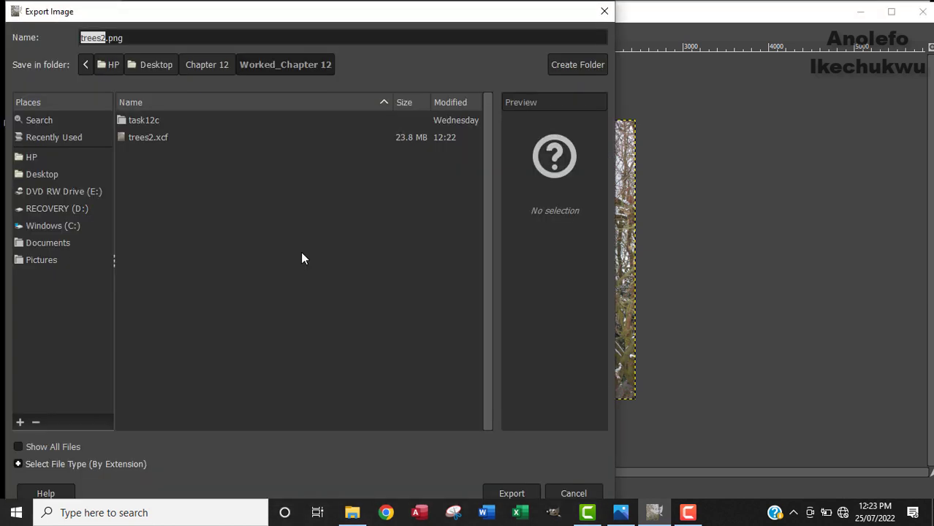
{"action": "mouse_move", "coordinate": [250, 138]}
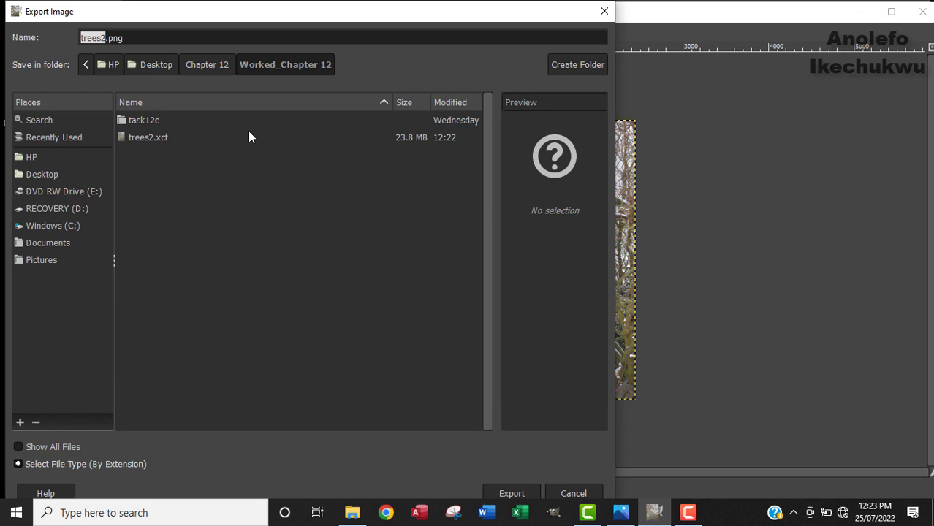
{"action": "mouse_move", "coordinate": [155, 154]}
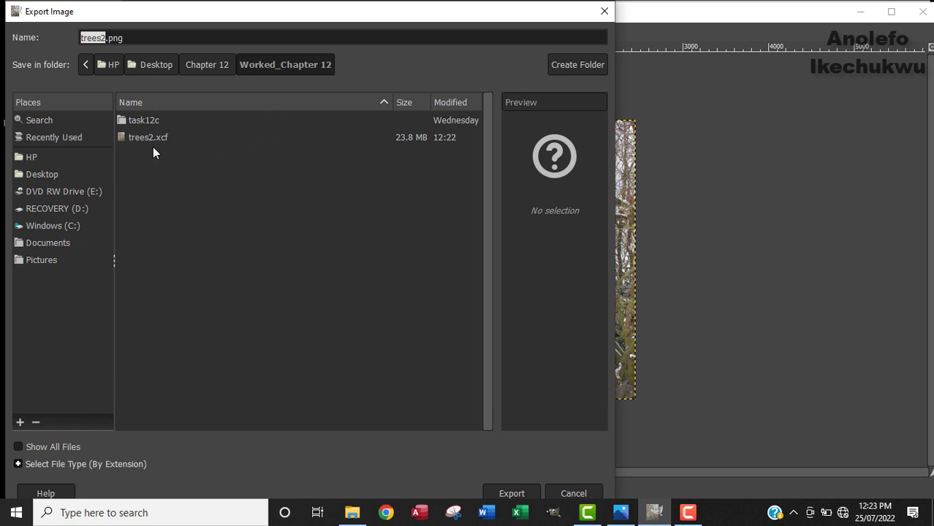
{"action": "mouse_move", "coordinate": [210, 181]}
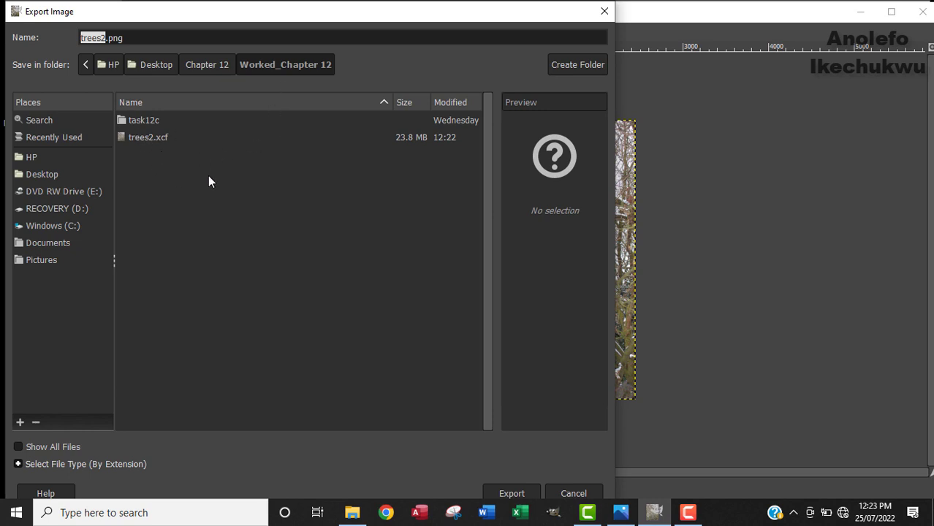
{"action": "mouse_move", "coordinate": [187, 231]}
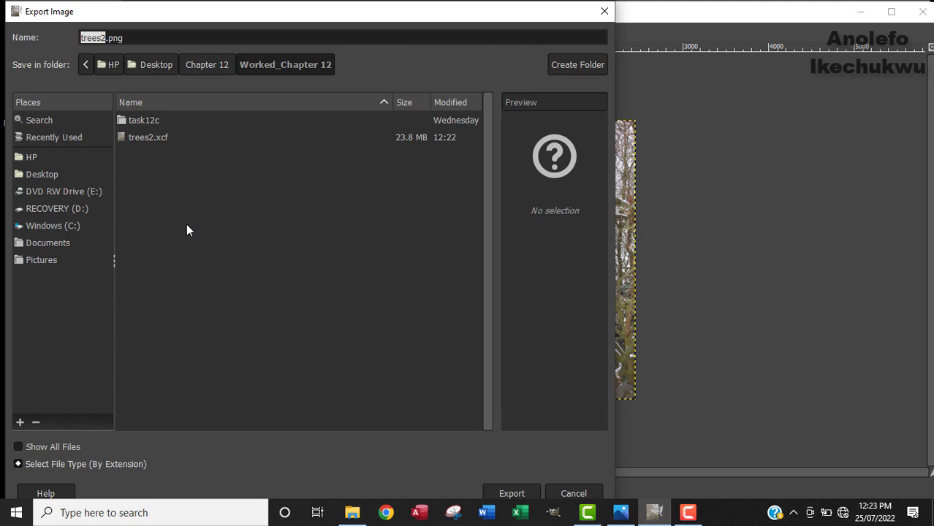
{"action": "mouse_move", "coordinate": [284, 224]}
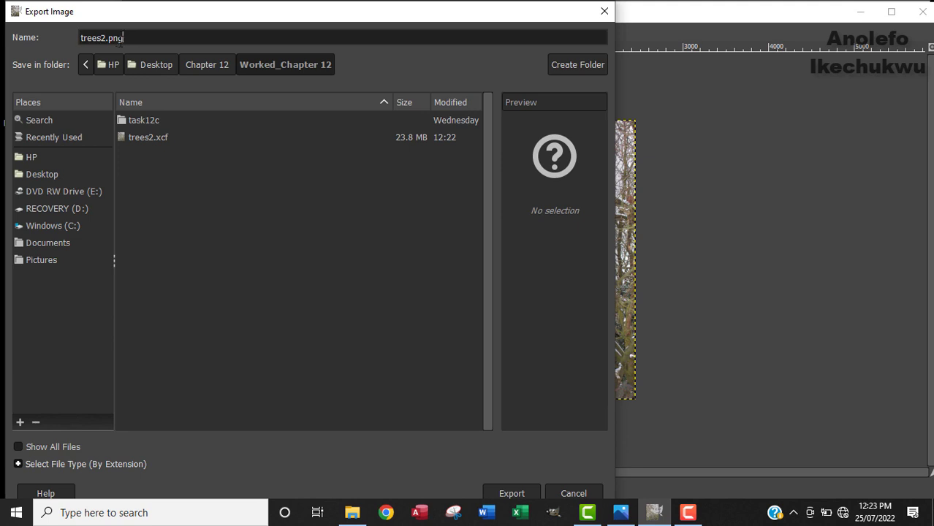
{"action": "key", "text": "BackSpace"}
{"action": "type", "text": "1"}
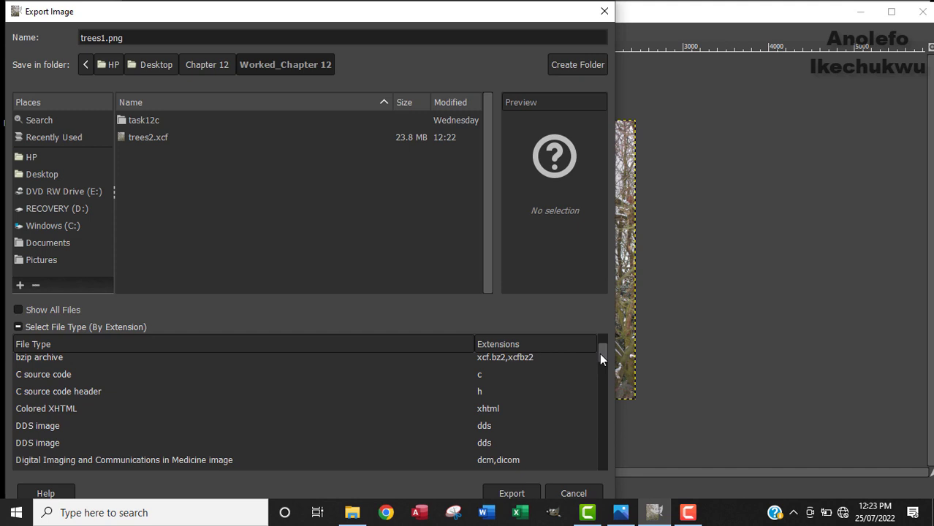
{"action": "scroll", "scroll_direction": "down", "scroll_amount": 3}
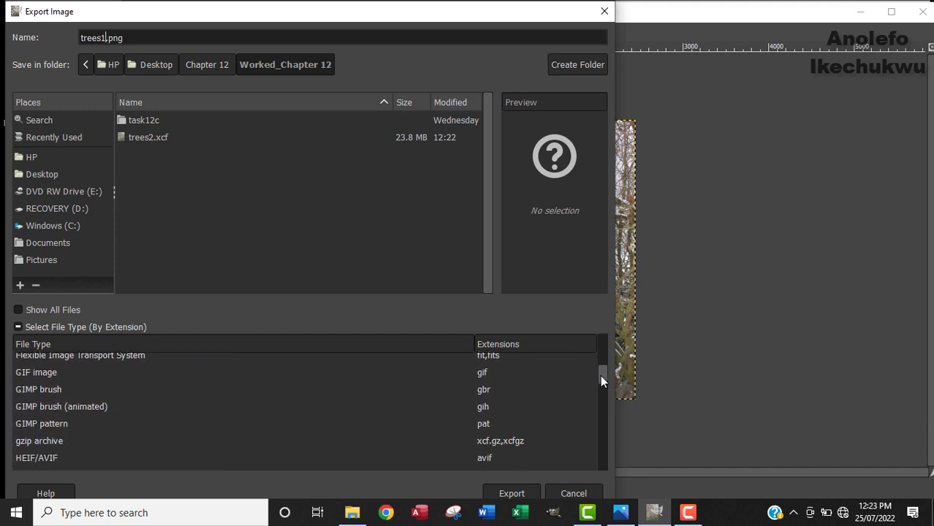
{"action": "scroll", "scroll_direction": "down", "scroll_amount": 3}
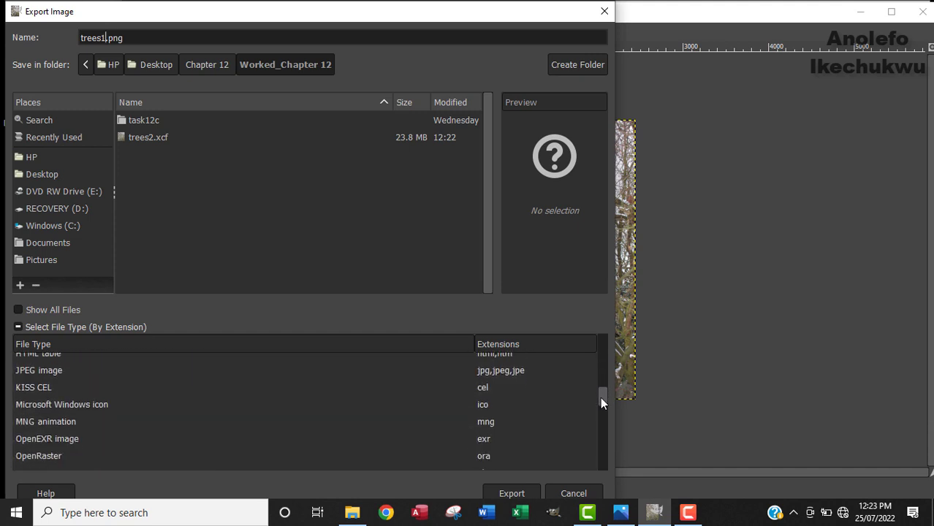
{"action": "scroll", "scroll_direction": "down", "scroll_amount": 3}
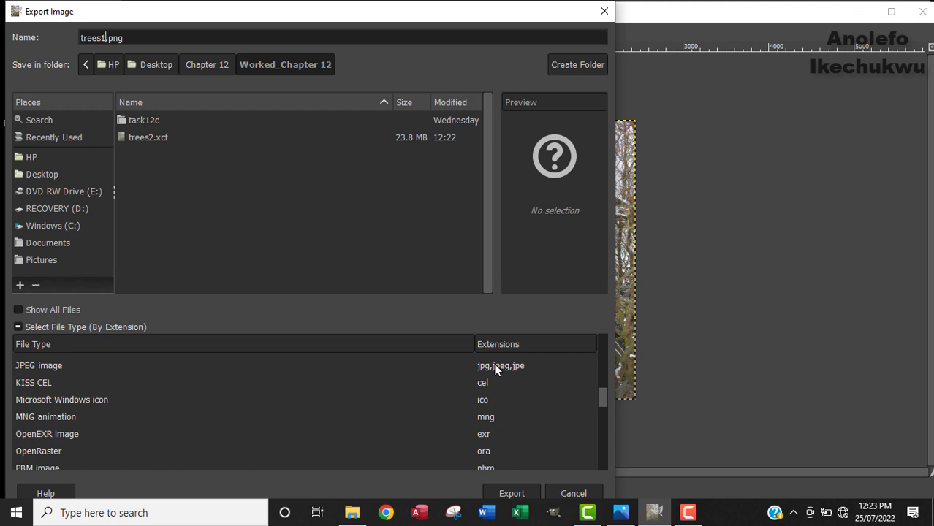
{"action": "left_click", "coordinate": [38, 365]}
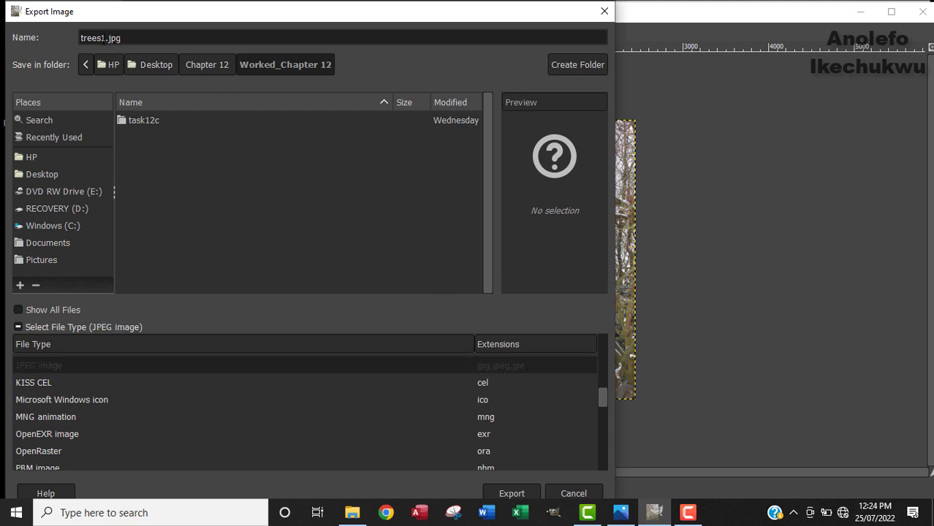
{"action": "mouse_move", "coordinate": [380, 204]}
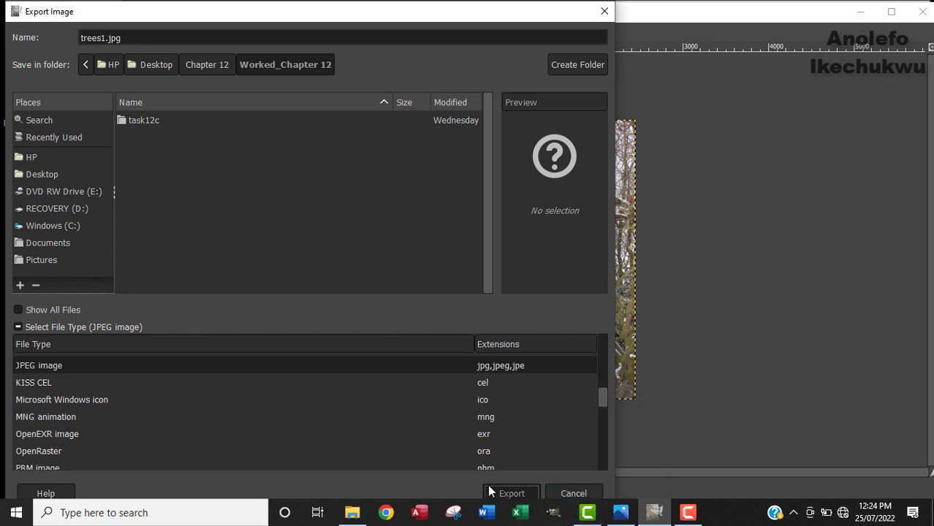
{"action": "left_click", "coordinate": [512, 495]}
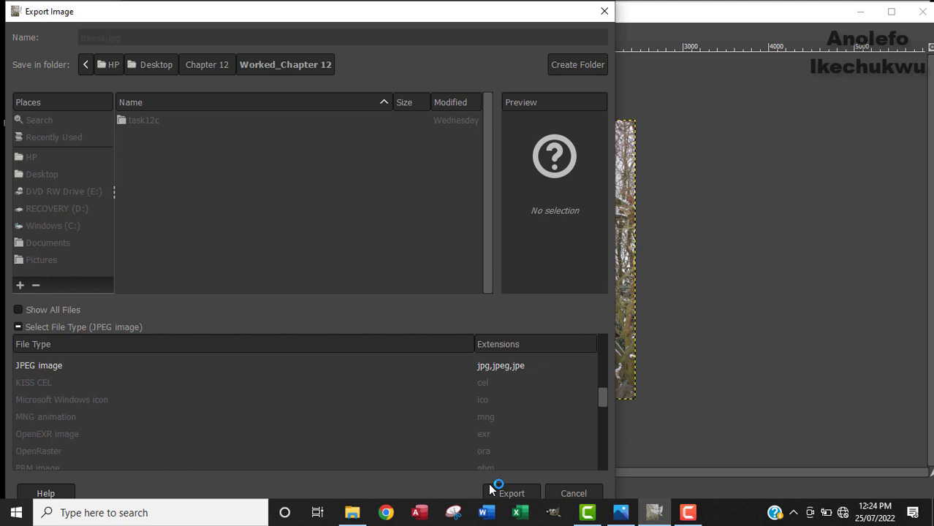
Export trees1.jpg at JPEG quality 80
{"action": "left_click", "coordinate": [512, 495]}
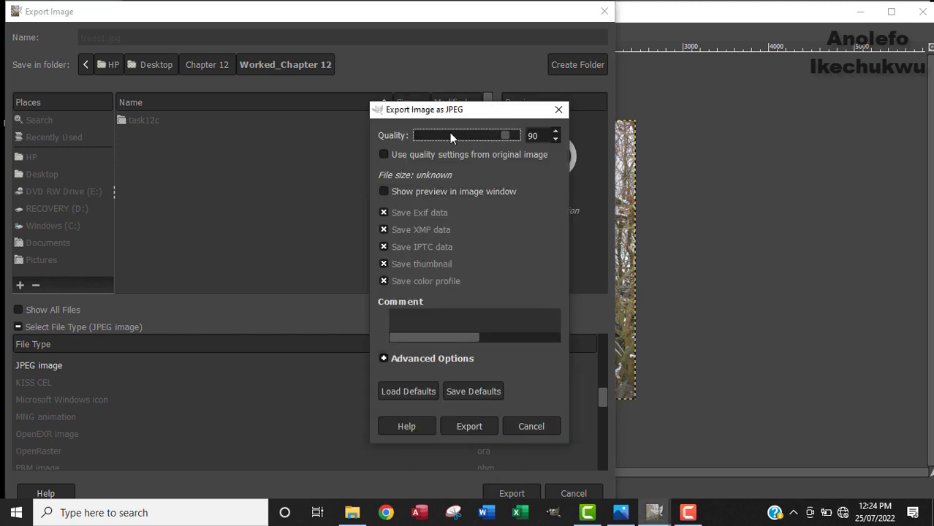
{"action": "mouse_move", "coordinate": [503, 145]}
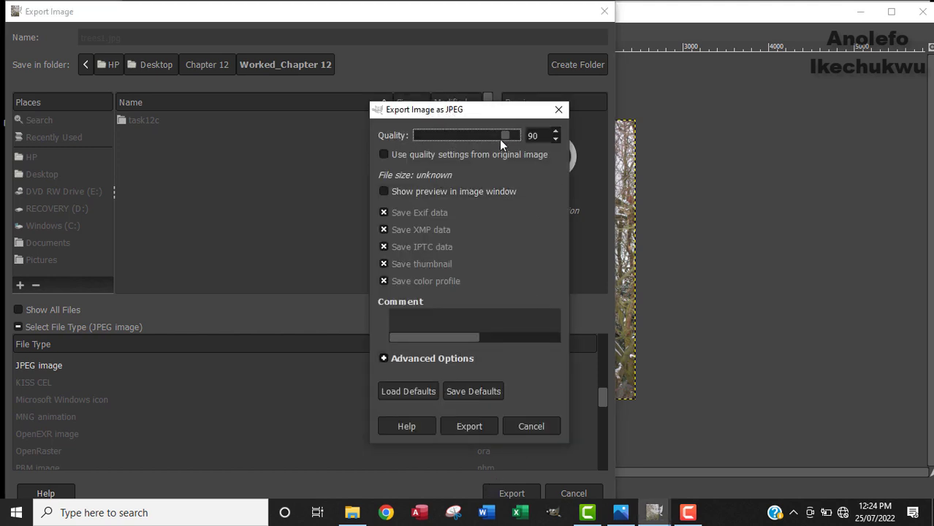
{"action": "mouse_move", "coordinate": [500, 139]}
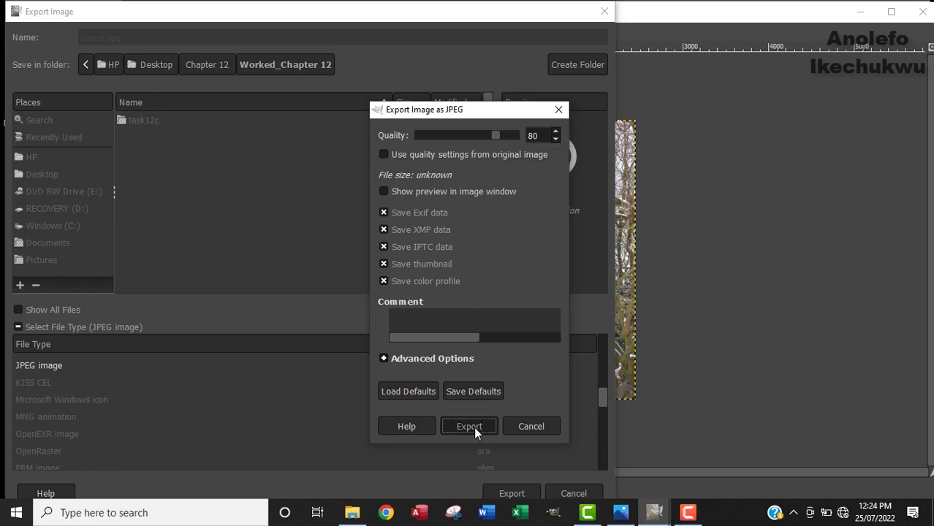
{"action": "left_click", "coordinate": [468, 427]}
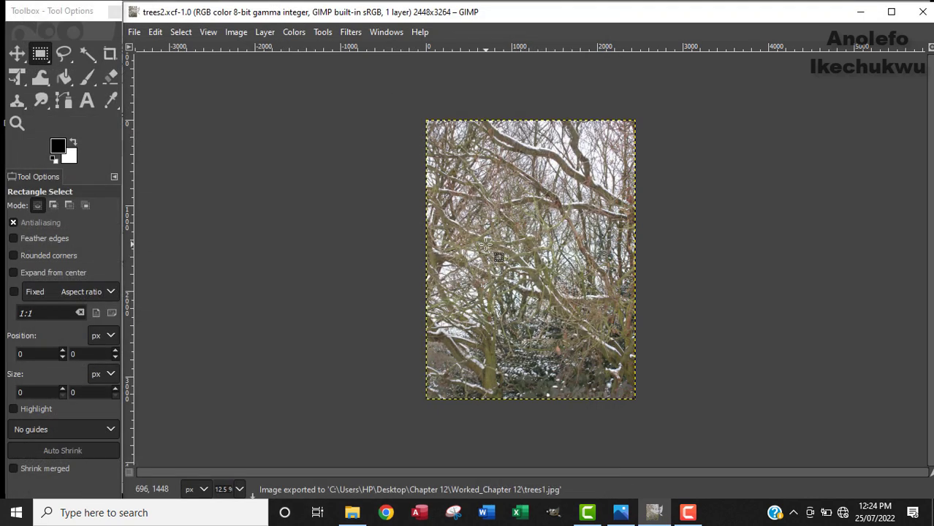
{"action": "mouse_move", "coordinate": [538, 266]}
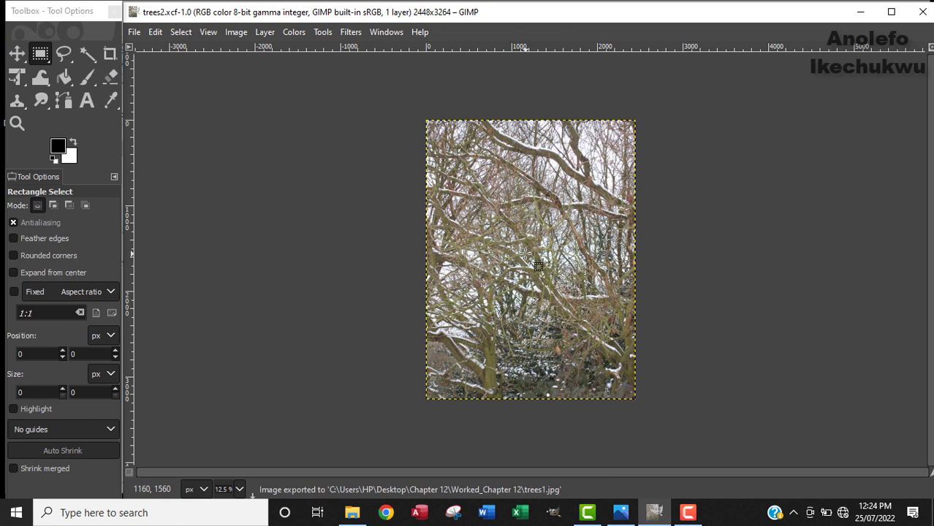